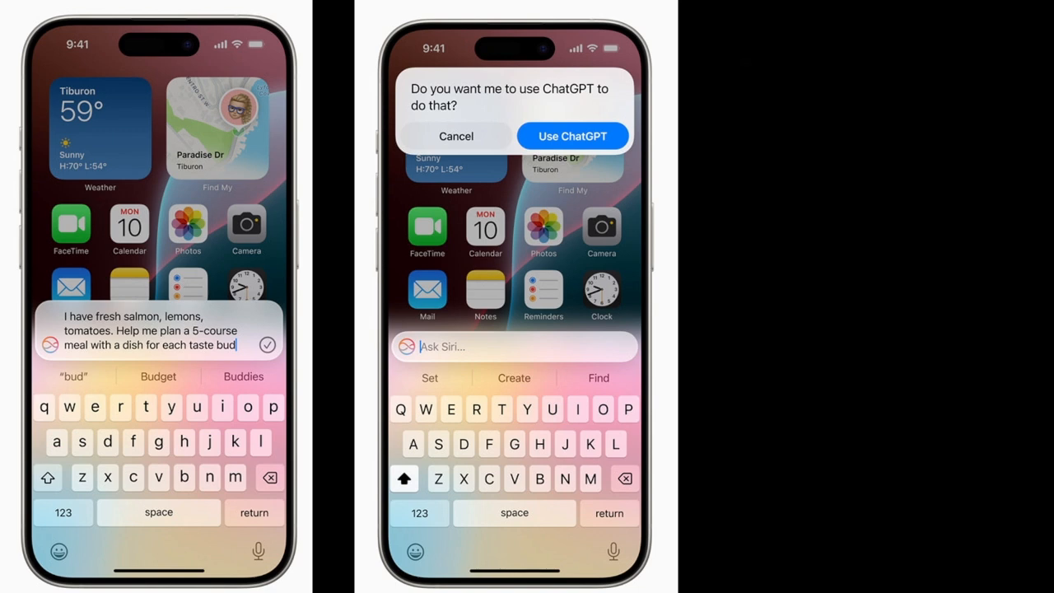
# Step: Advance the slideshow from the iPhone ChatGPT prompts to the Mac Bedtime Story for Annie document
pyautogui.click(573, 135)
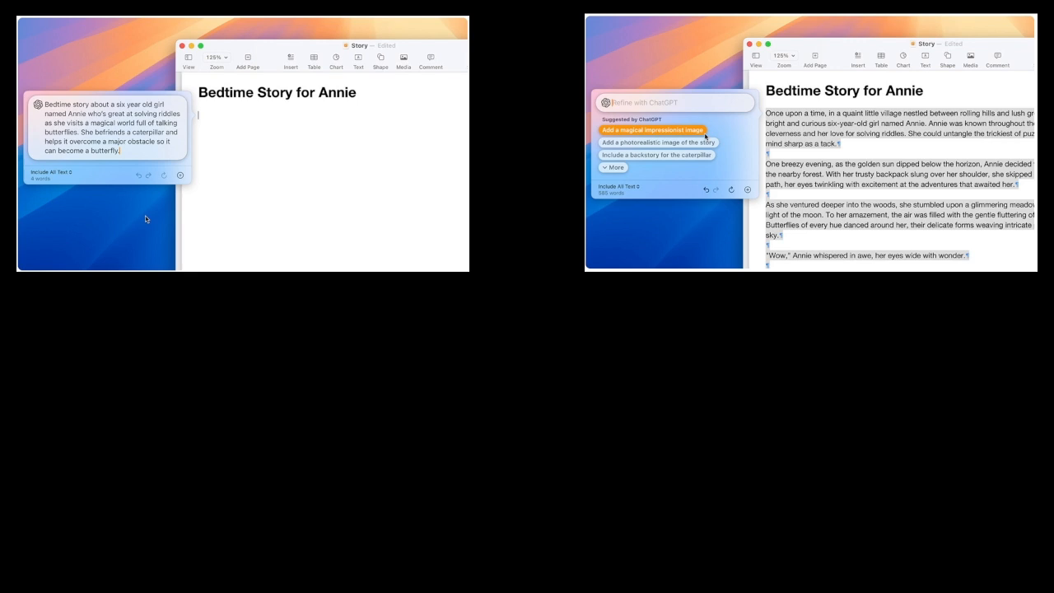
# Step: Advance the slideshow to the panel showing the generated illustration in the story document
pyautogui.click(652, 128)
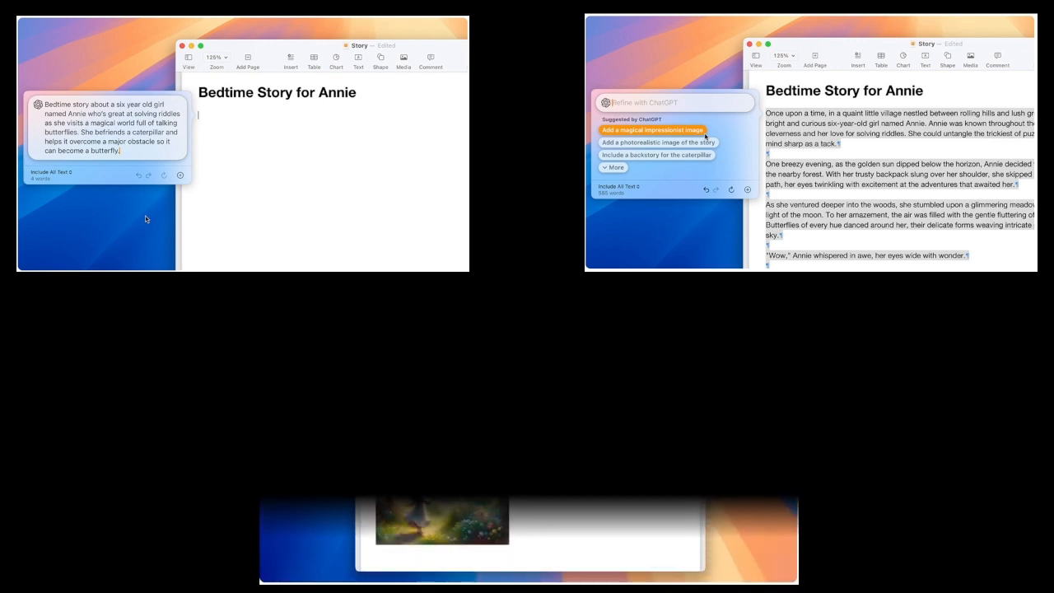